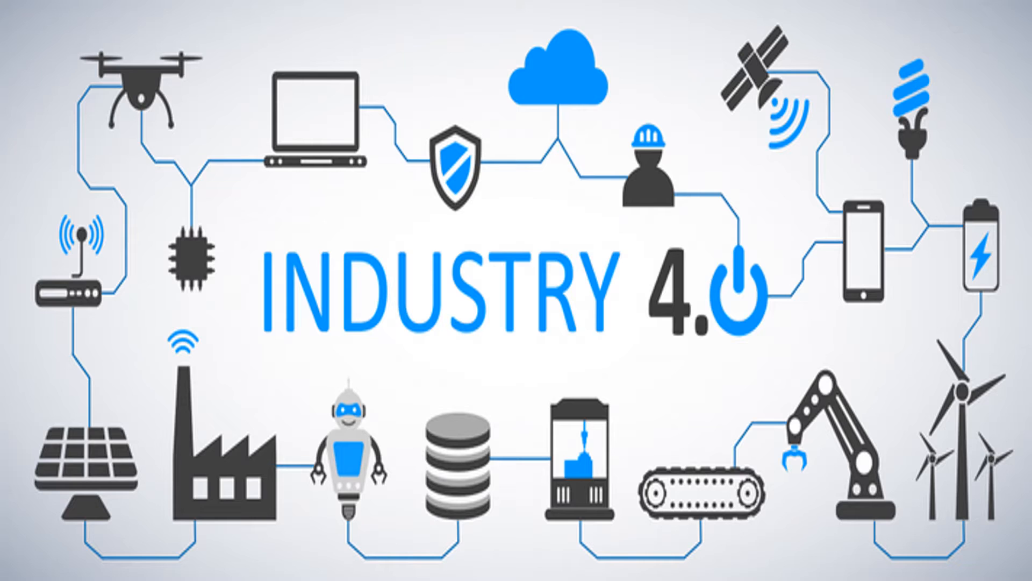
- Advance the video from the Industry 4.0 slide to the subscribe reminder with the notification bell activated
click(460, 300)
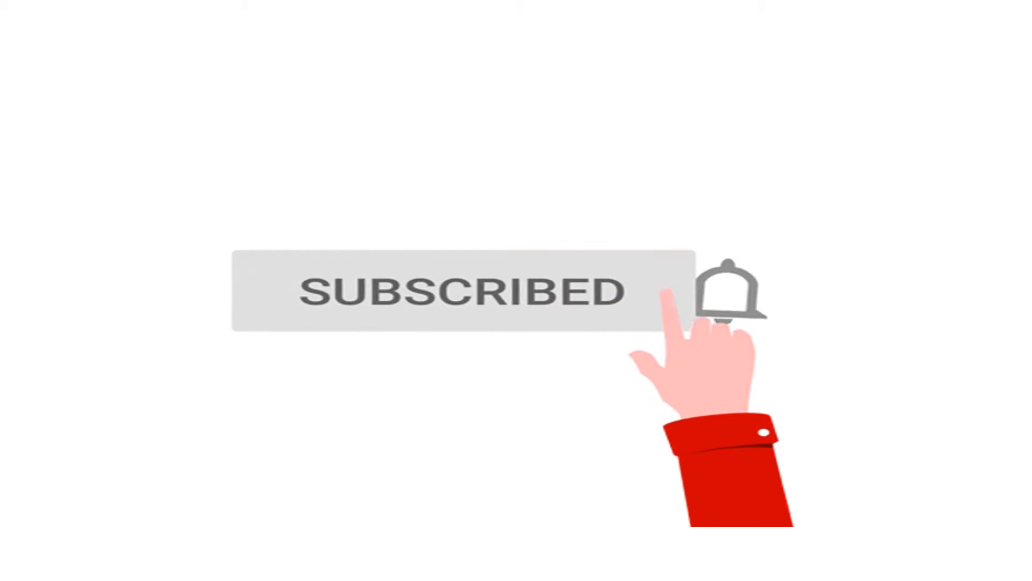
click(730, 295)
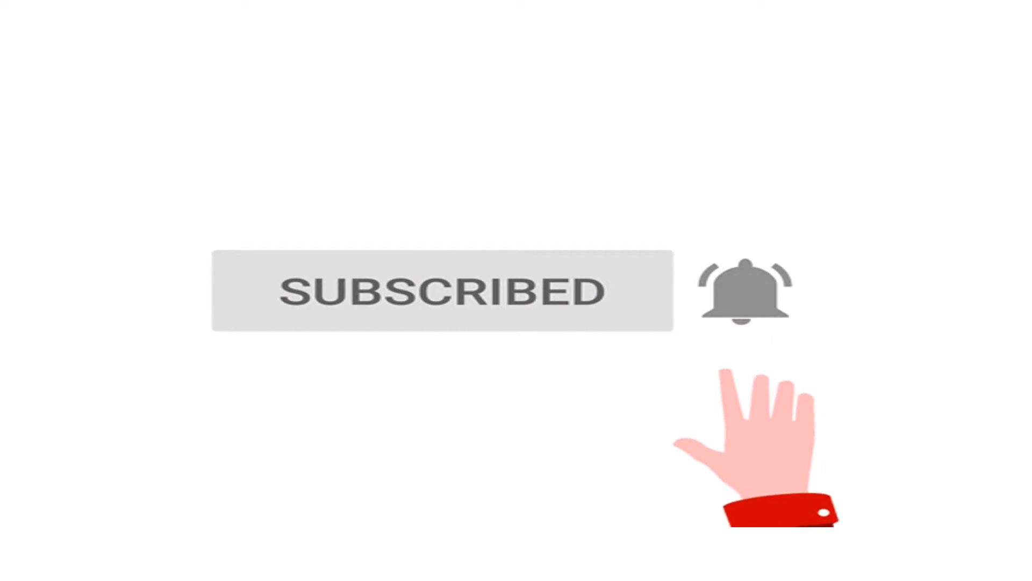